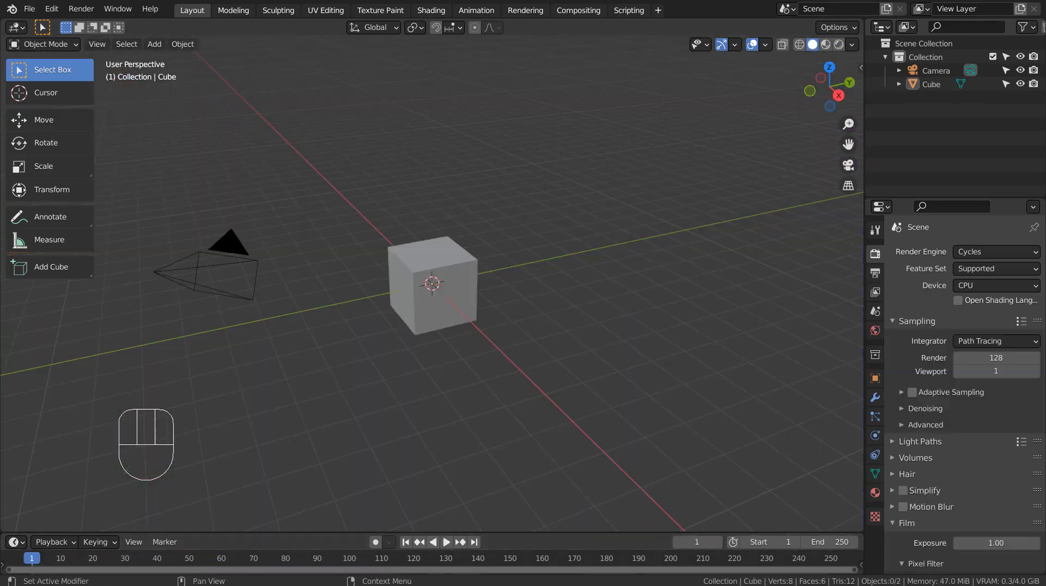
# Delete the default cube and add a plane scaled up into a large ground surface.
pyautogui.click(464, 280)
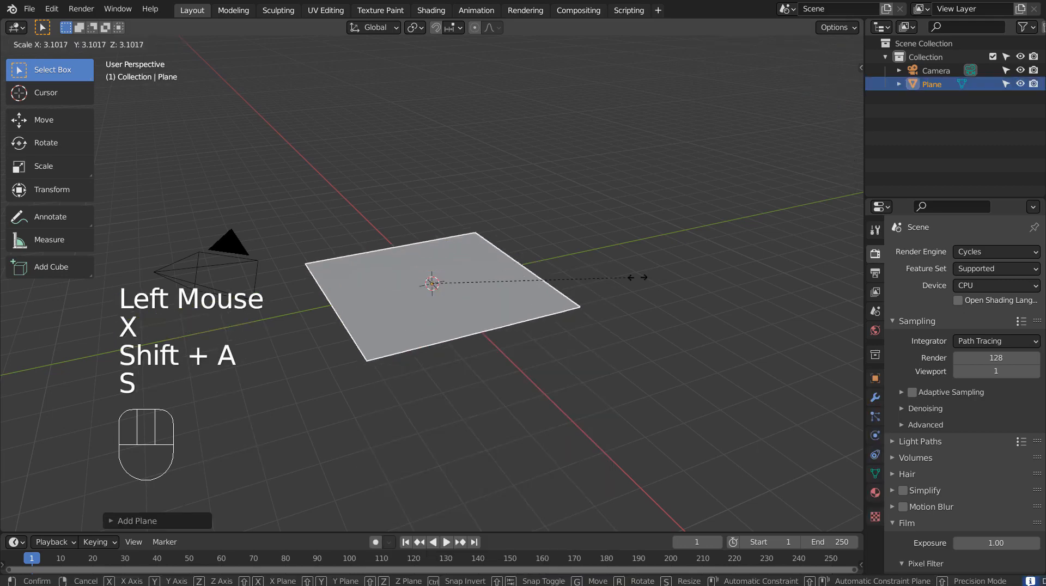
pyautogui.click(432, 285)
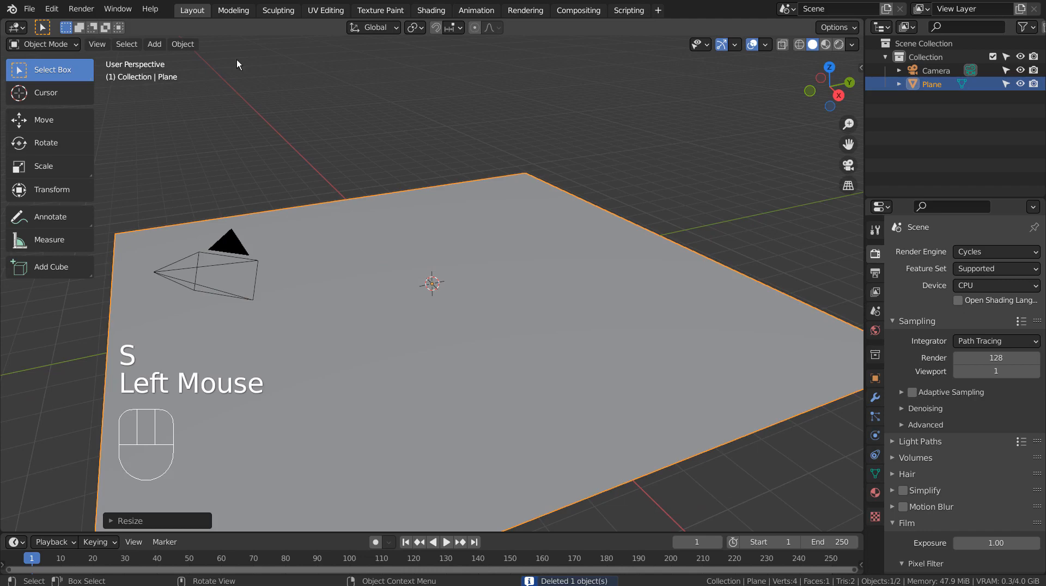
# In the Shading workspace, generate a Color Grid image and create a new material for the plane.
pyautogui.click(431, 10)
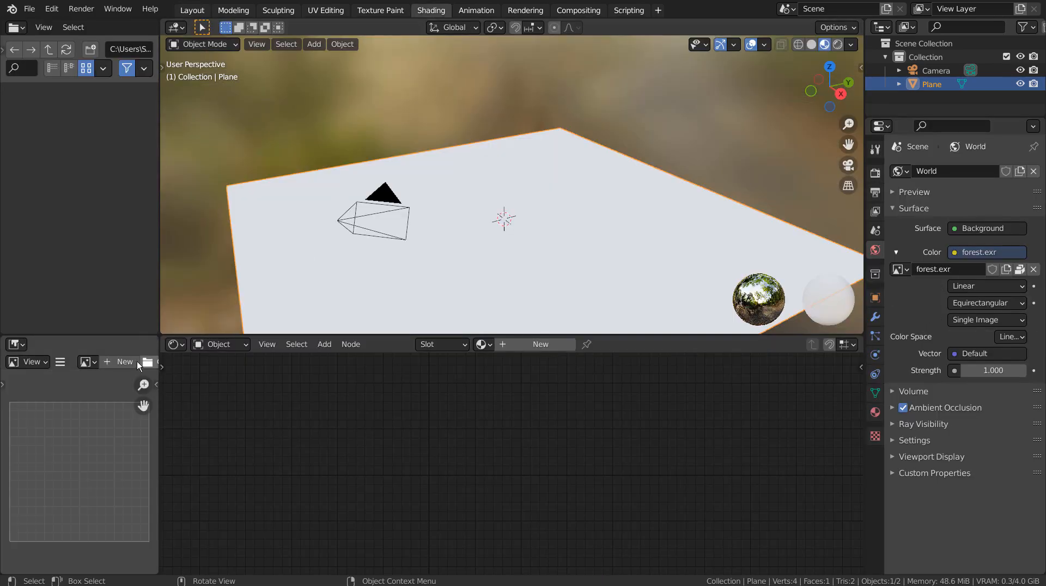
pyautogui.click(124, 363)
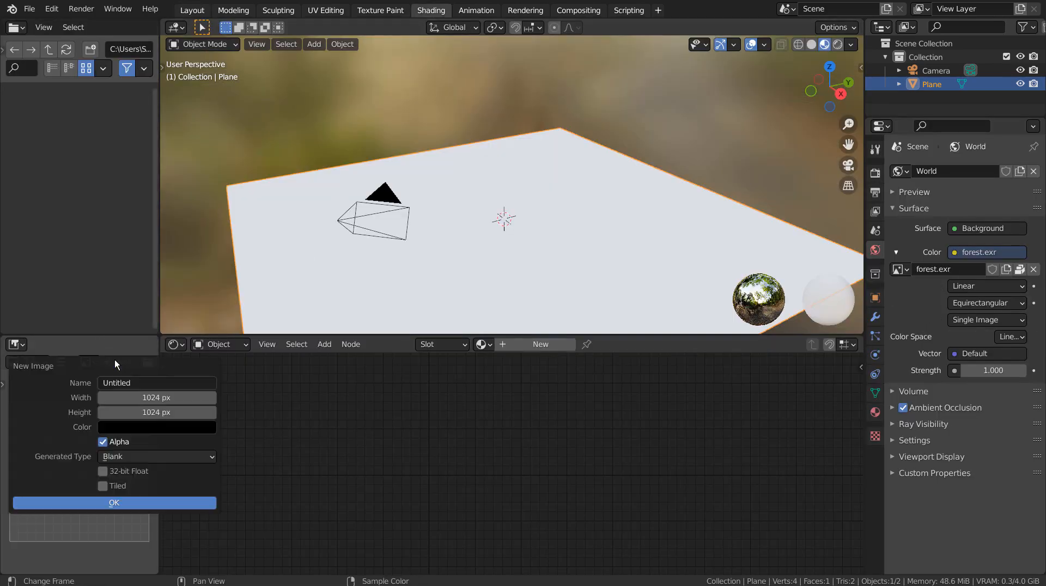
pyautogui.click(156, 456)
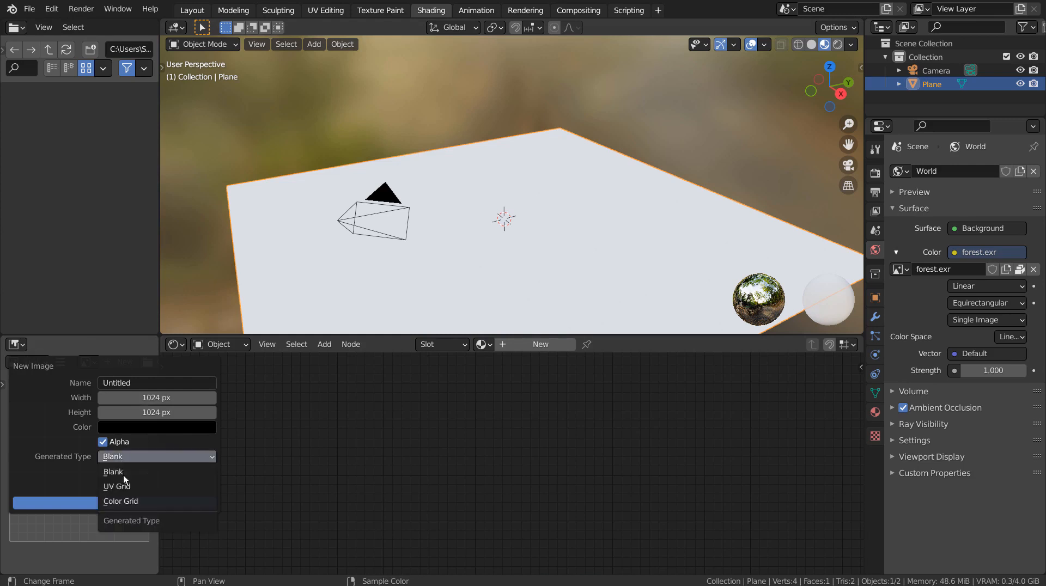
pyautogui.click(121, 501)
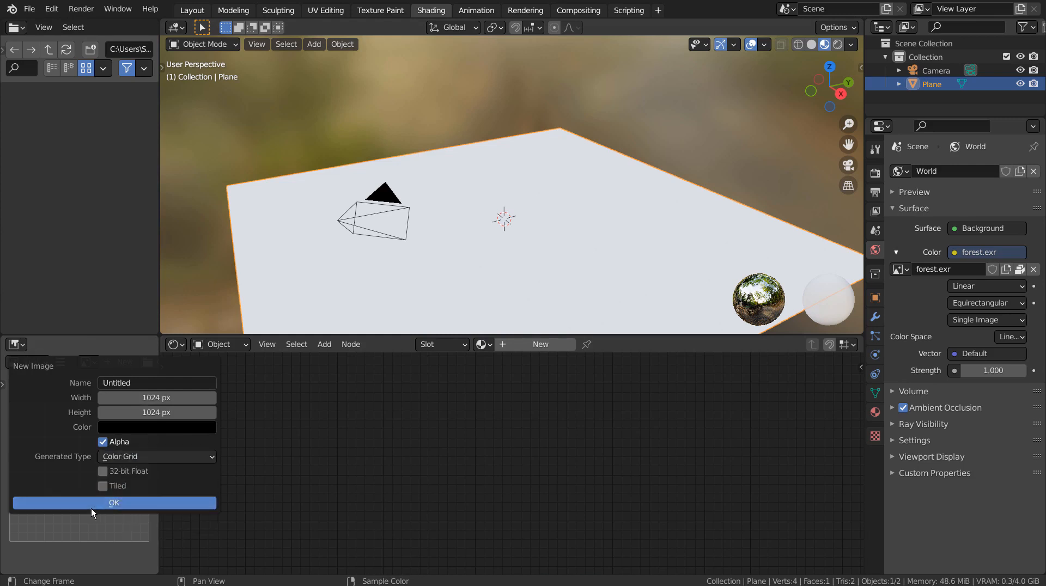
pyautogui.click(114, 503)
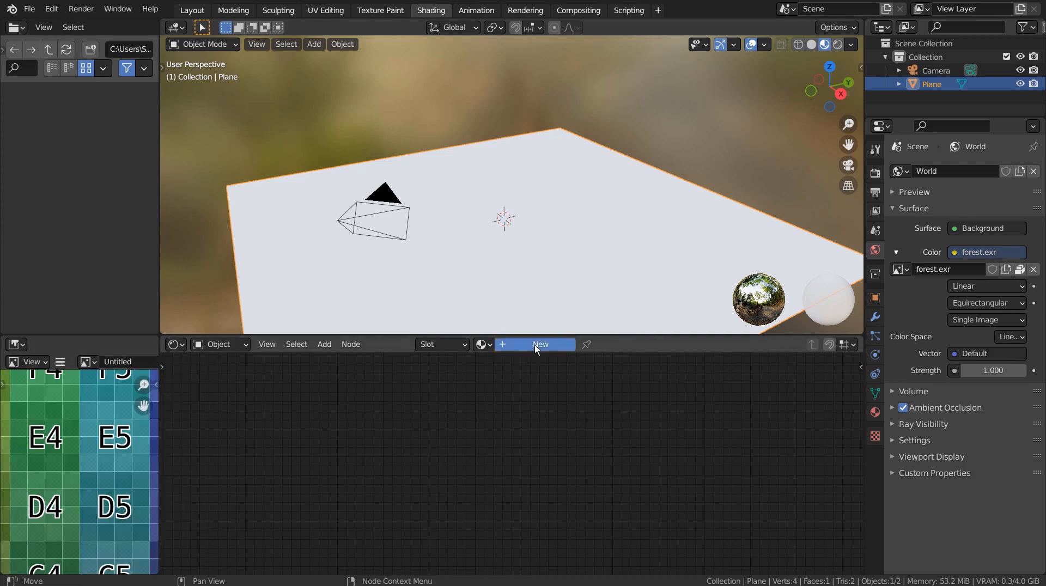
pyautogui.click(540, 345)
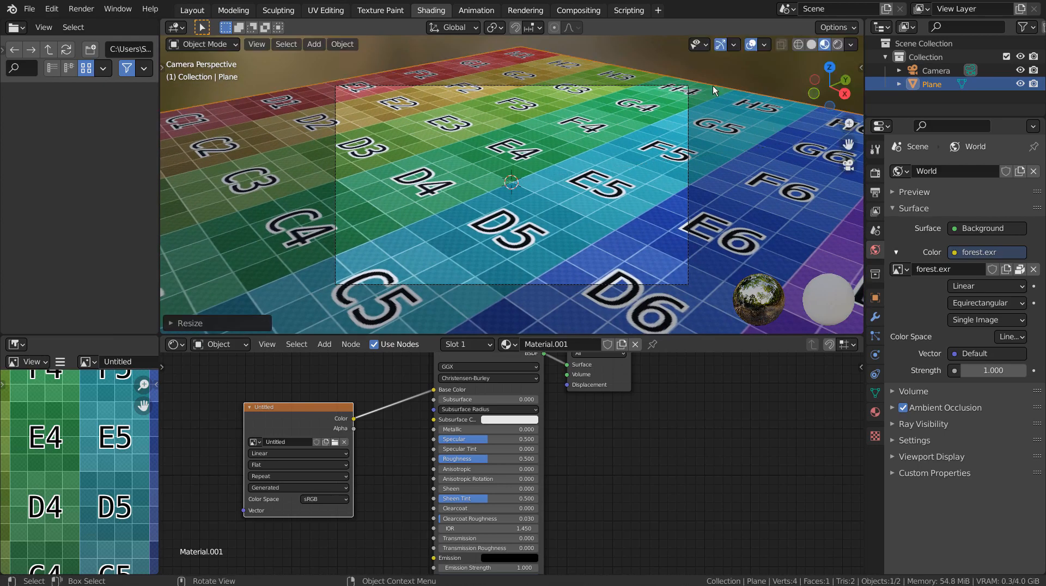
# Add a Teapot+ mesh from Mesh > Extras onto the ground plane.
pyautogui.click(313, 44)
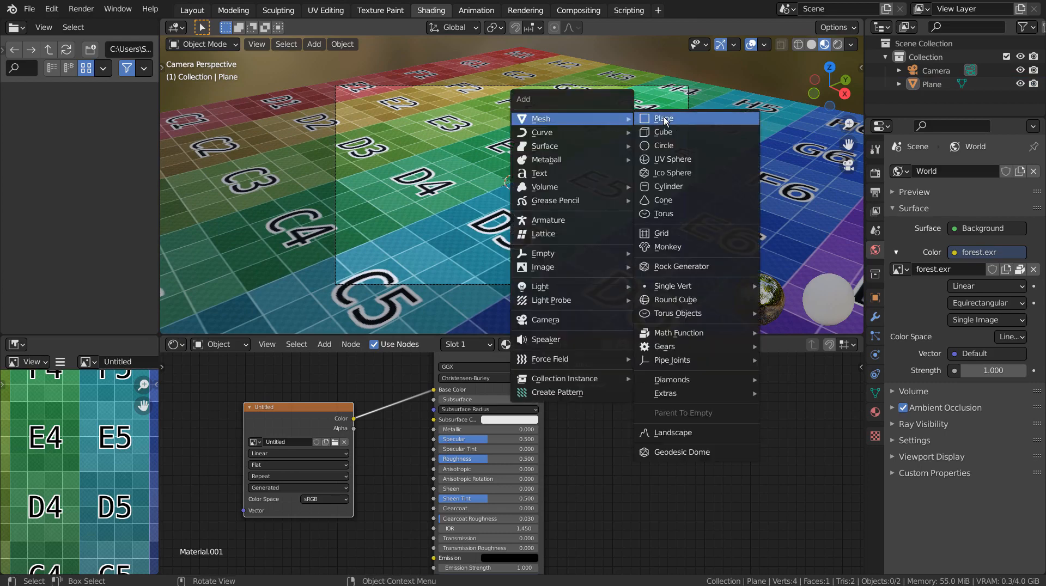
pyautogui.moveTo(665, 393)
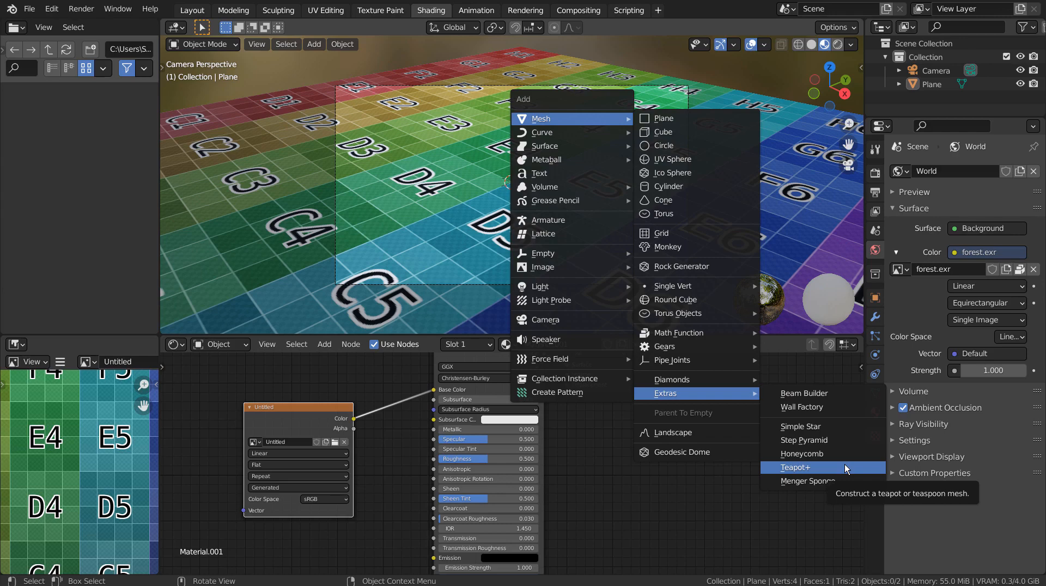
pyautogui.click(796, 467)
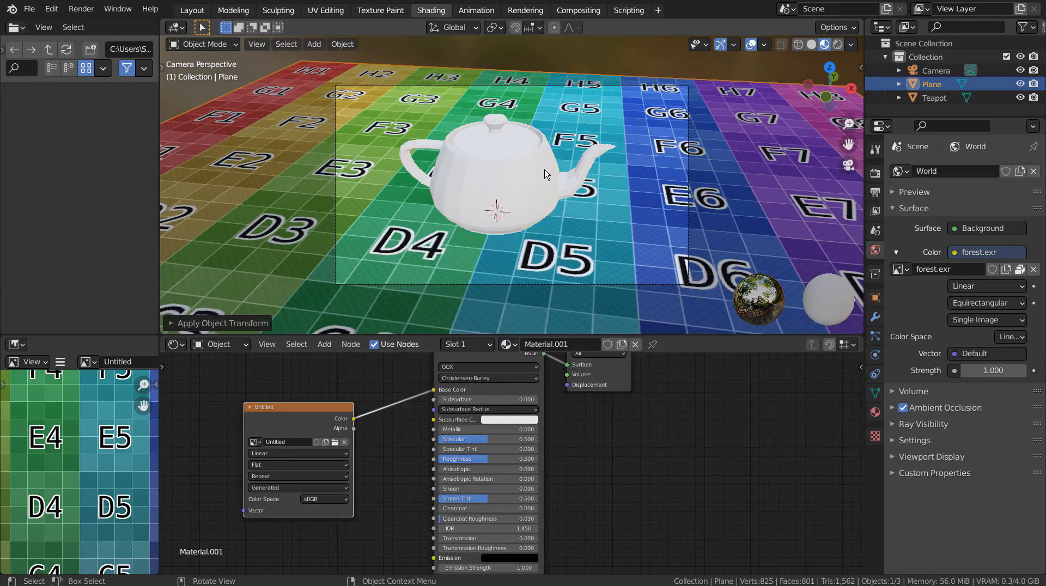
# Shade the teapot smooth and set its material's Base Color to a light pink.
pyautogui.rightClick(521, 173)
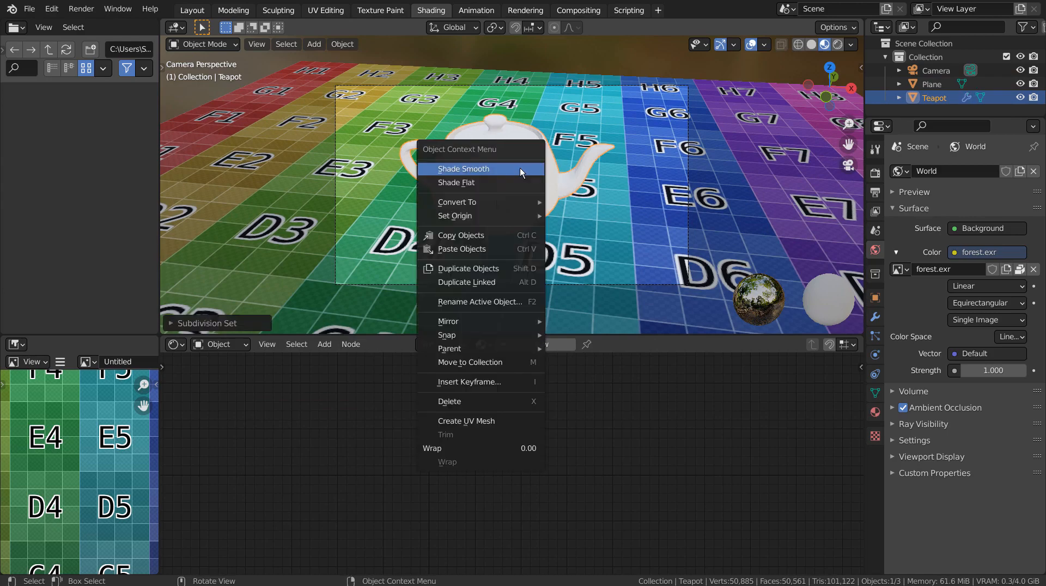
pyautogui.click(463, 169)
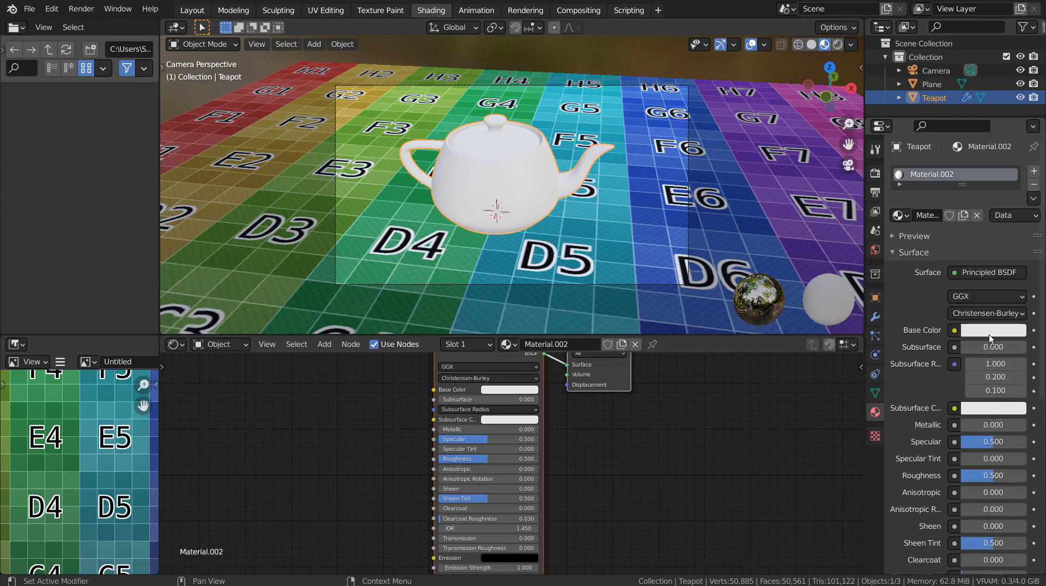
pyautogui.click(993, 330)
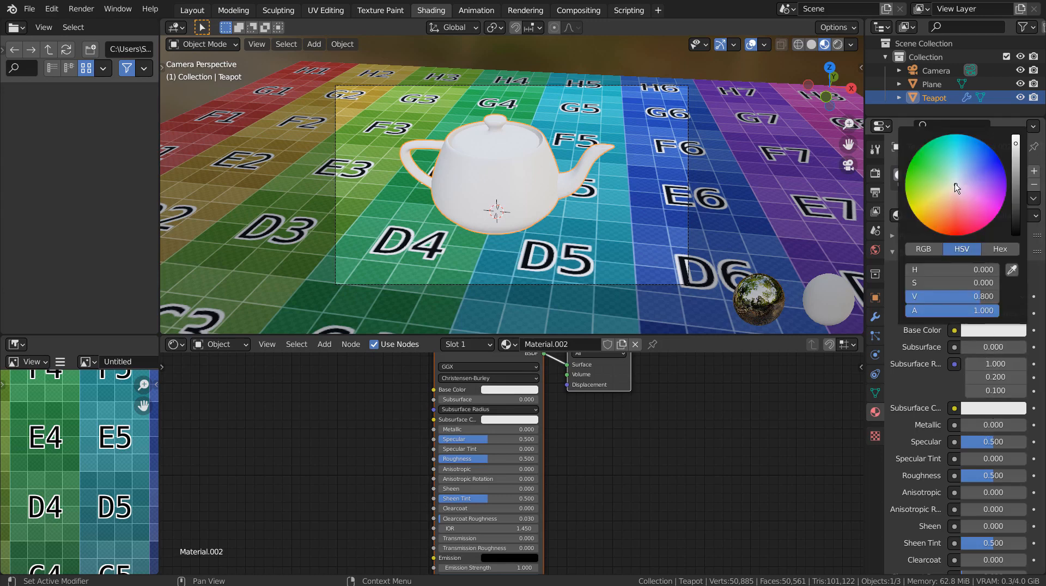
pyautogui.click(955, 191)
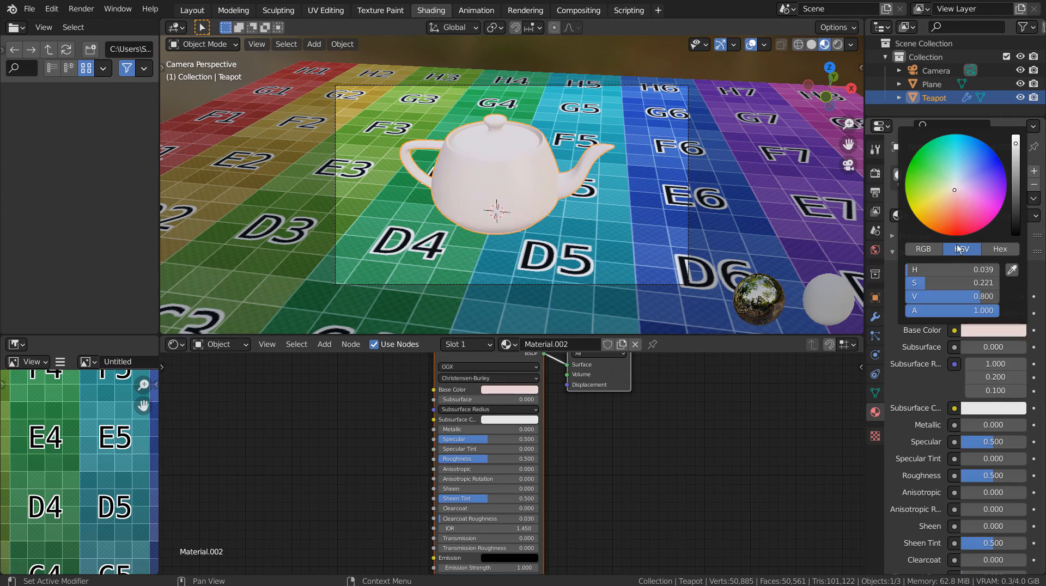
pyautogui.click(991, 509)
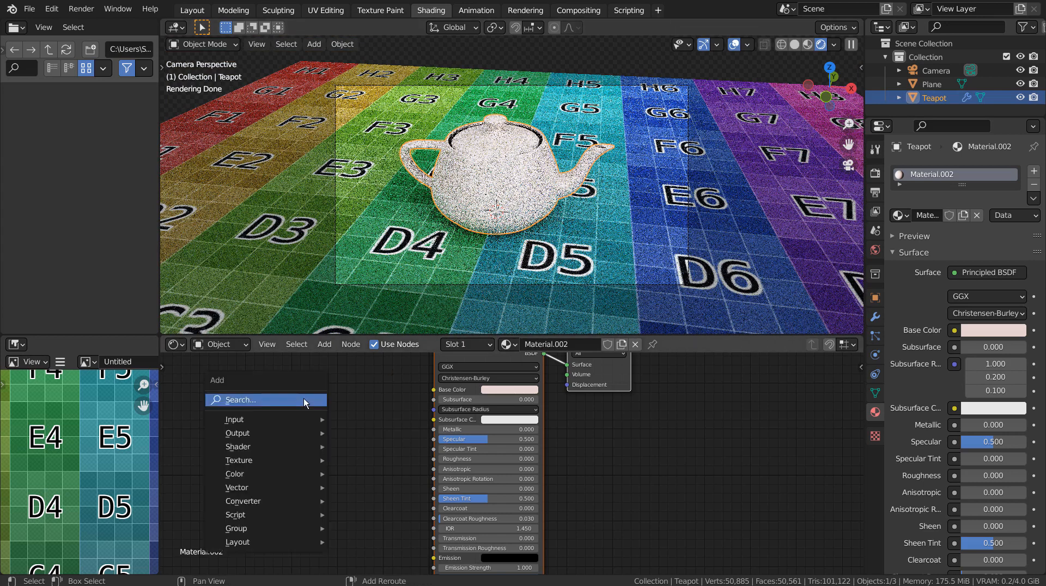
# Add Mix Shader and Transparent BSDF nodes and connect the Principled BSDF and Transparent BSDF into the mix.
pyautogui.write('mix')
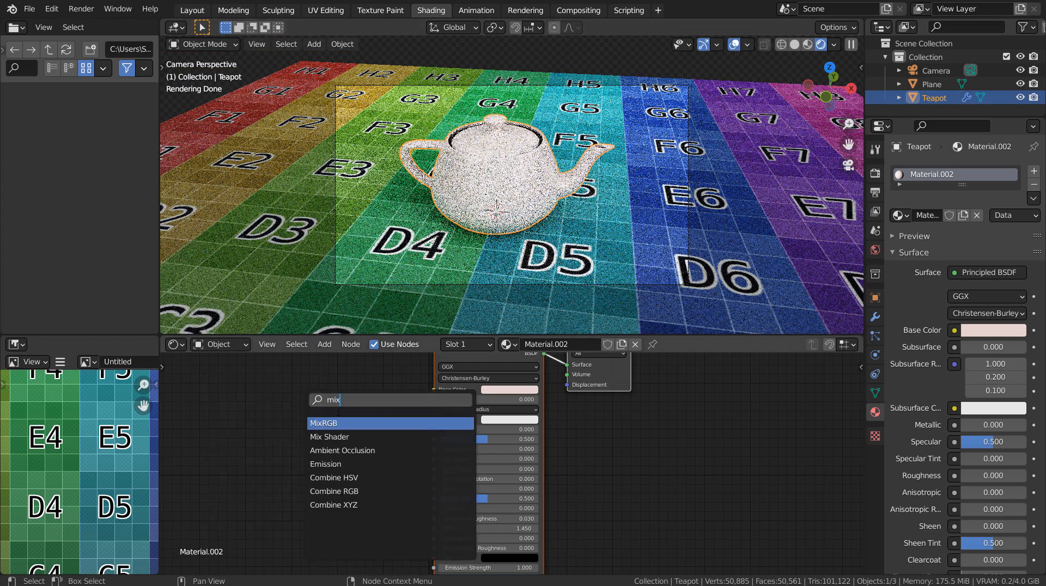
pyautogui.click(330, 437)
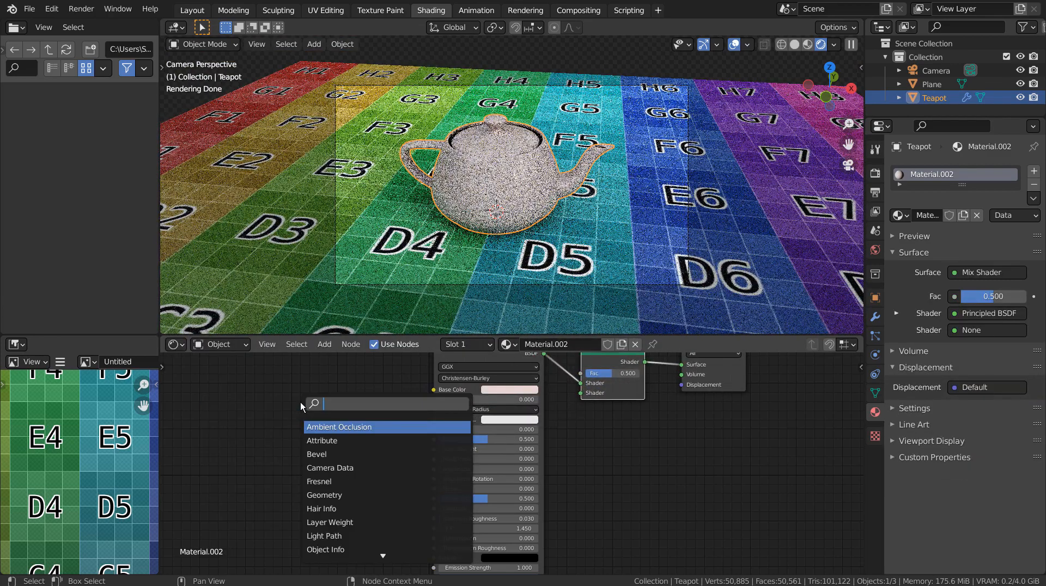
pyautogui.write('tra')
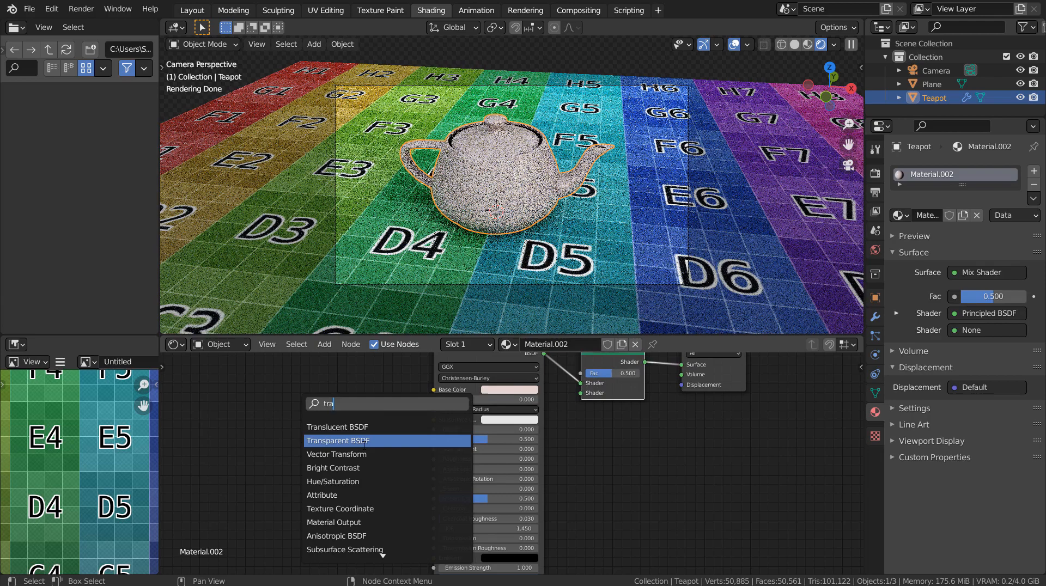
pyautogui.click(338, 440)
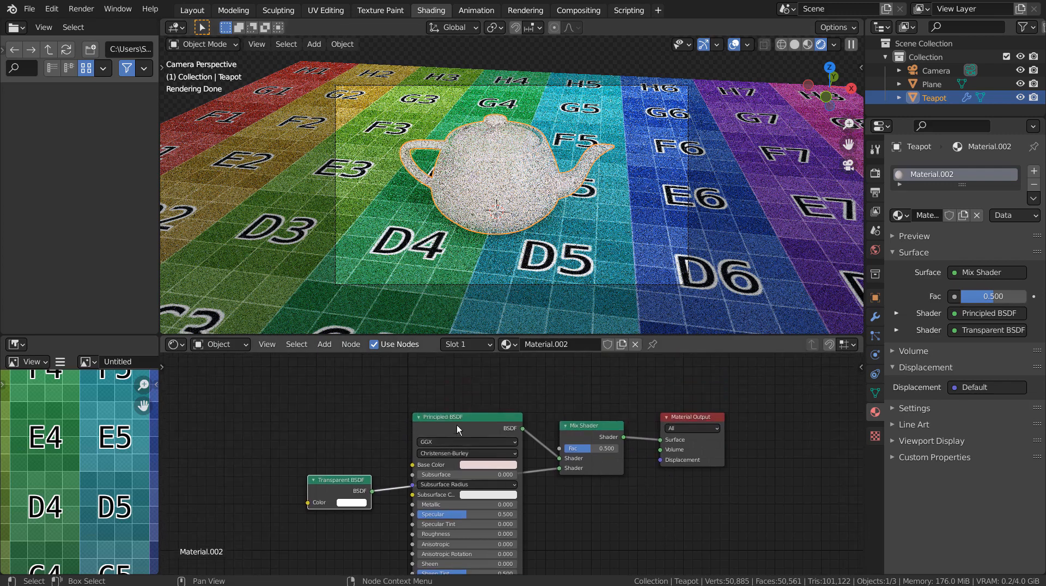
pyautogui.moveTo(467, 417); pyautogui.dragTo(252, 395)
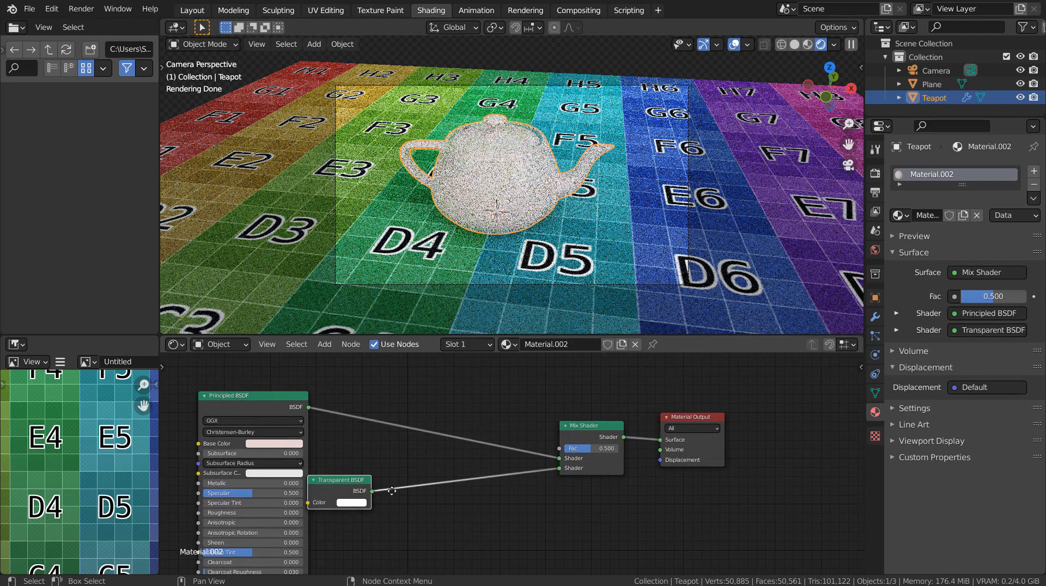
pyautogui.moveTo(339, 480); pyautogui.dragTo(474, 503)
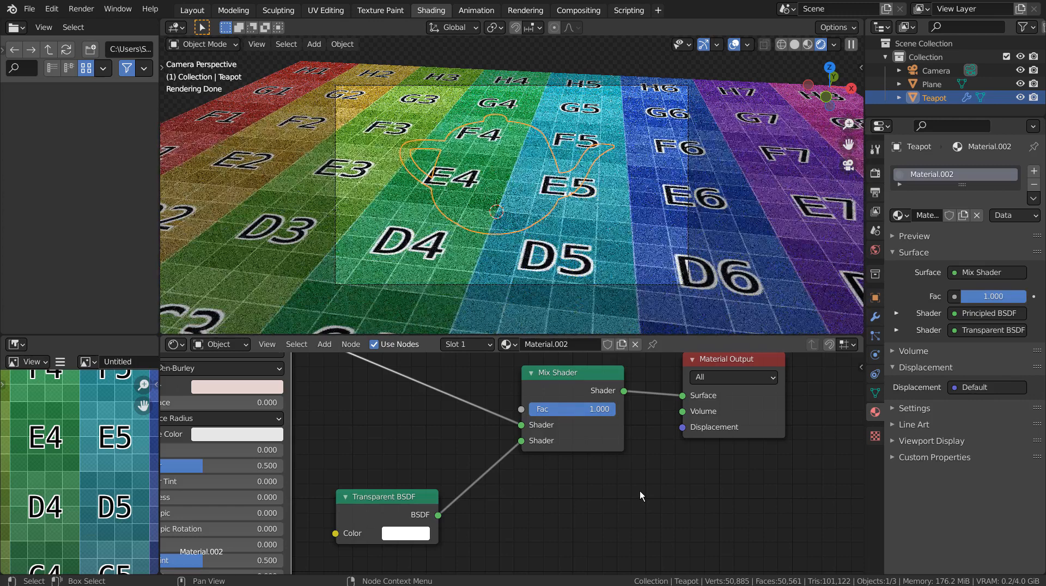
# Set the Mix Shader Fac value to 1.000.
pyautogui.click(932, 84)
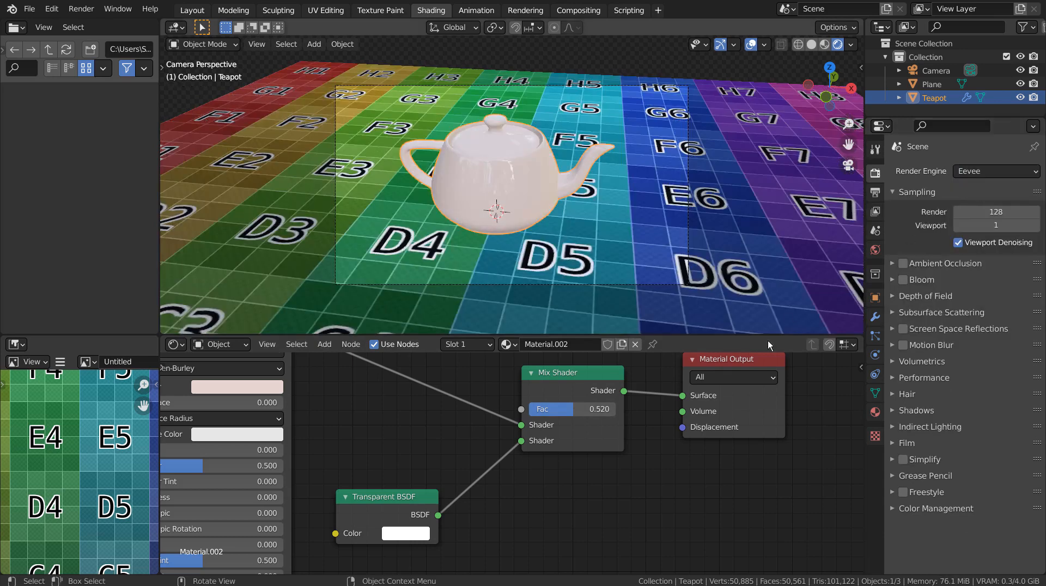
pyautogui.moveTo(839, 55)
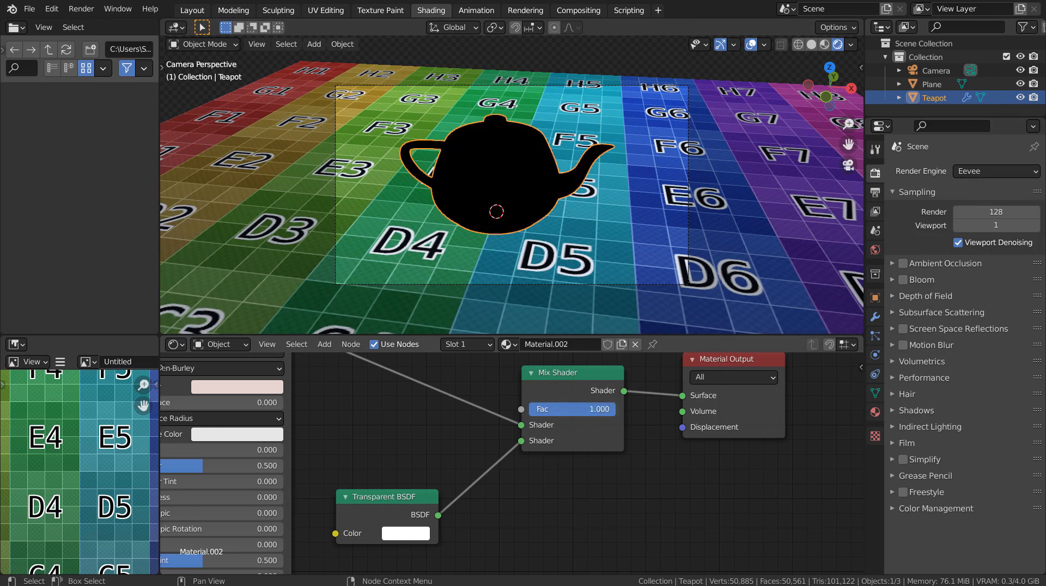
# Drag the mix factor to 1 under Eevee, turning the teapot black, then to about 0.57.
pyautogui.moveTo(572, 408); pyautogui.dragTo(571, 409)
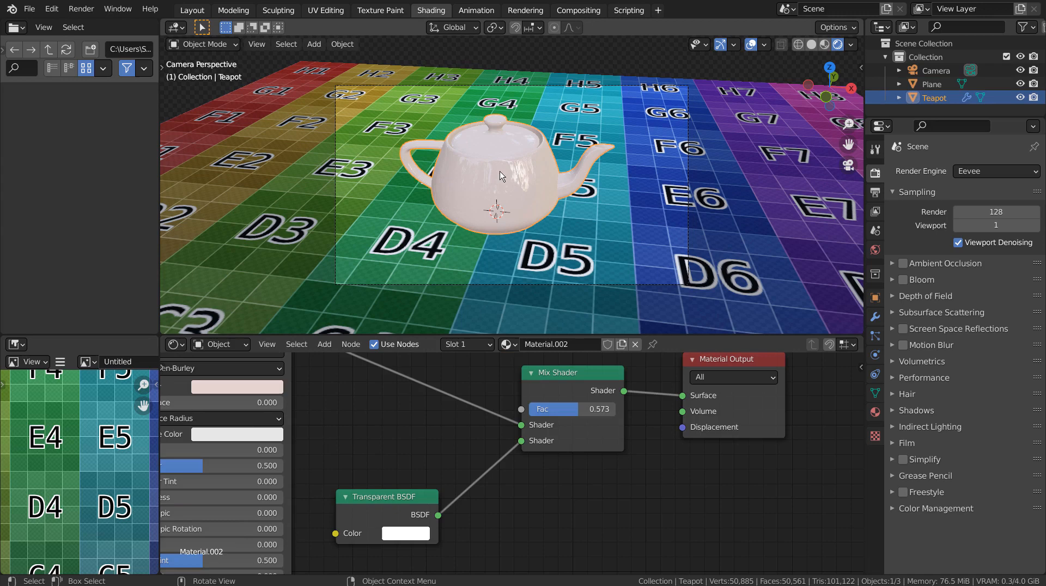
# Set the teapot material's Blend Mode to Alpha Blend and lower the mix factor to zero.
pyautogui.click(875, 411)
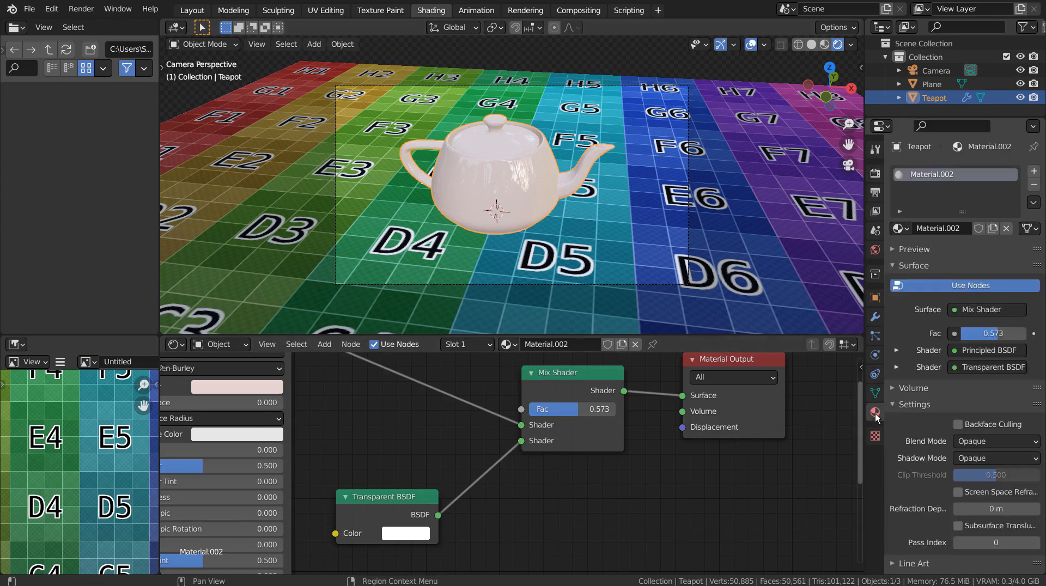
pyautogui.click(994, 440)
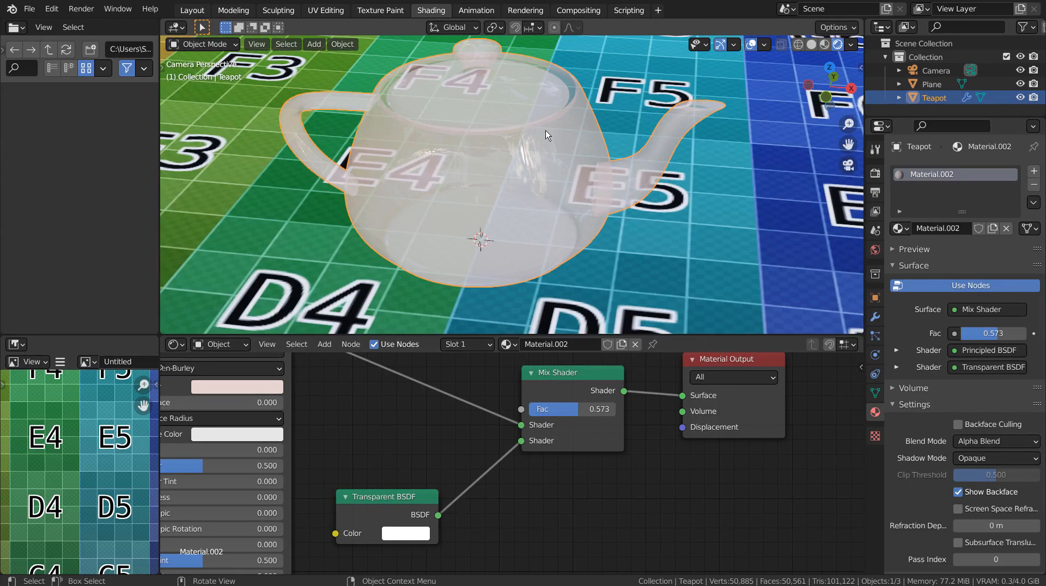
pyautogui.moveTo(587, 408); pyautogui.dragTo(579, 409)
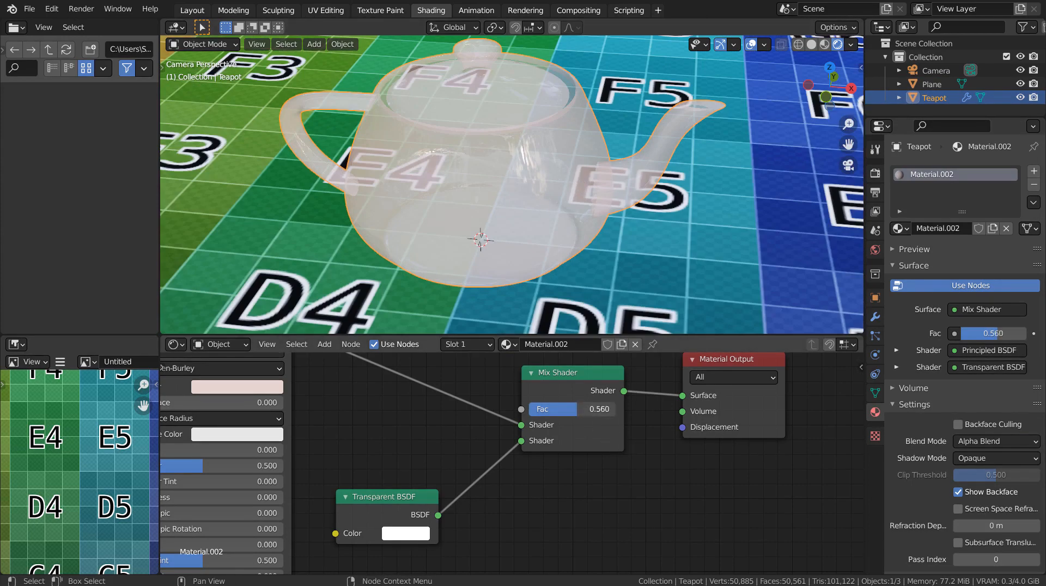
pyautogui.moveTo(571, 409); pyautogui.dragTo(540, 409)
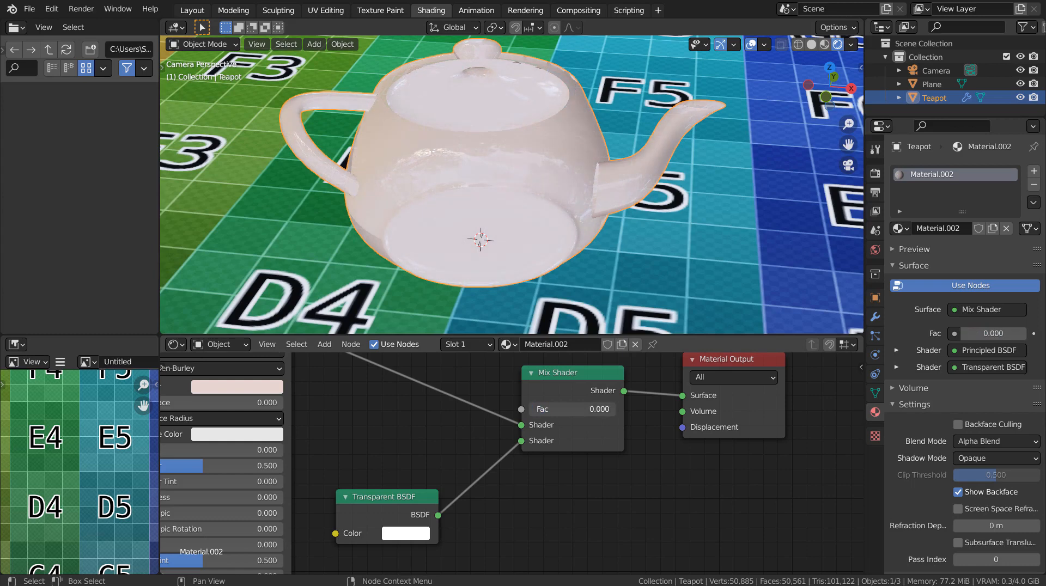
# Raise the mix factor to make the teapot see-through, then switch Blend Mode to Alpha Clip.
pyautogui.moveTo(554, 409); pyautogui.dragTo(614, 408)
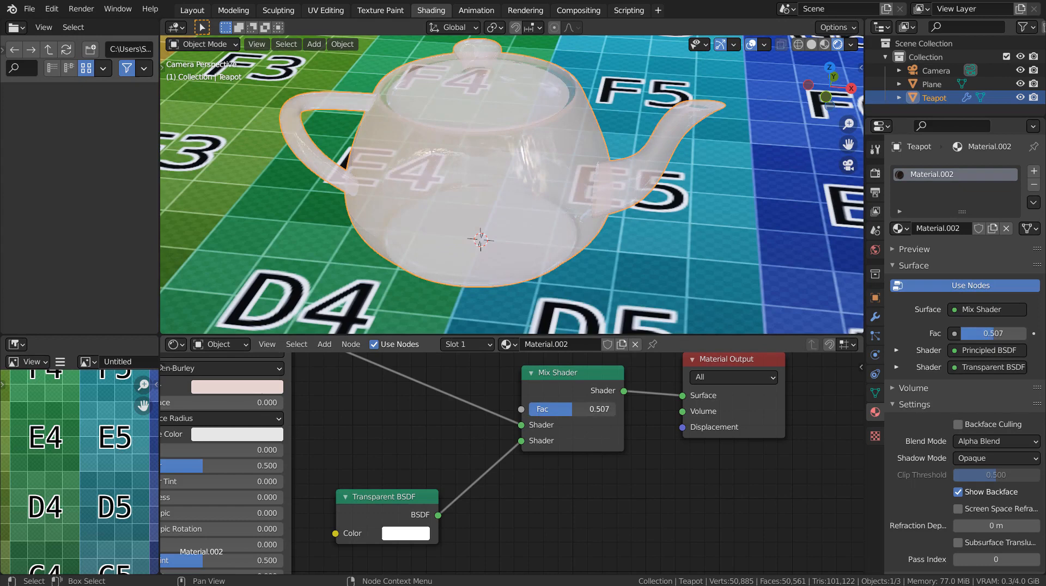
pyautogui.moveTo(571, 409); pyautogui.dragTo(597, 409)
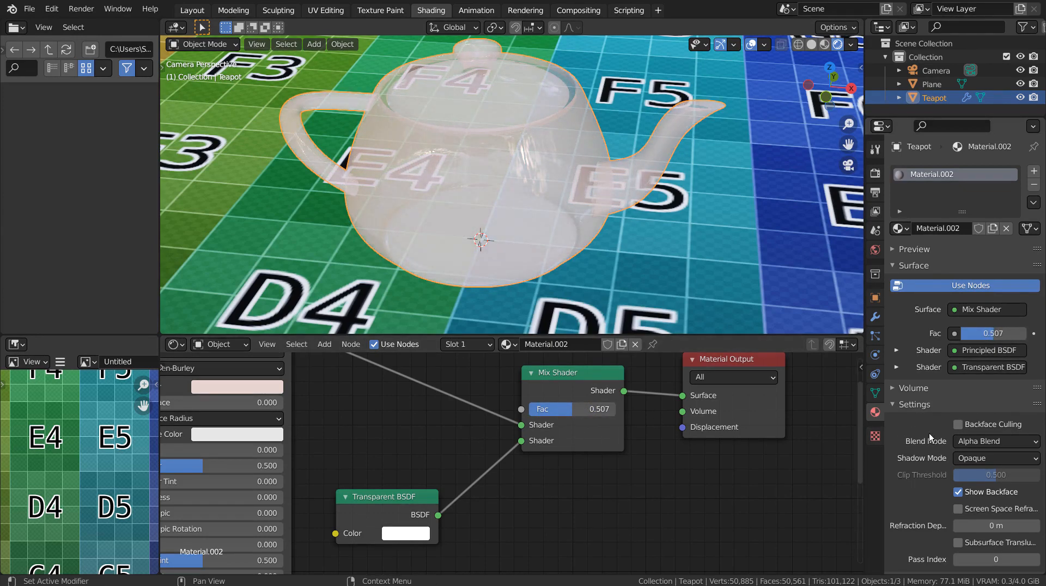
pyautogui.click(994, 441)
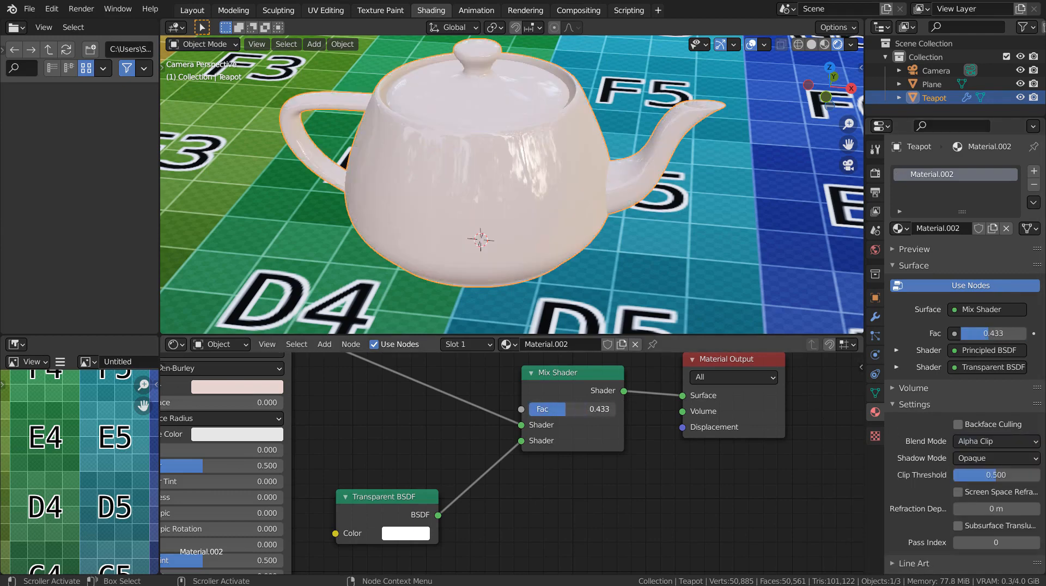
pyautogui.click(994, 441)
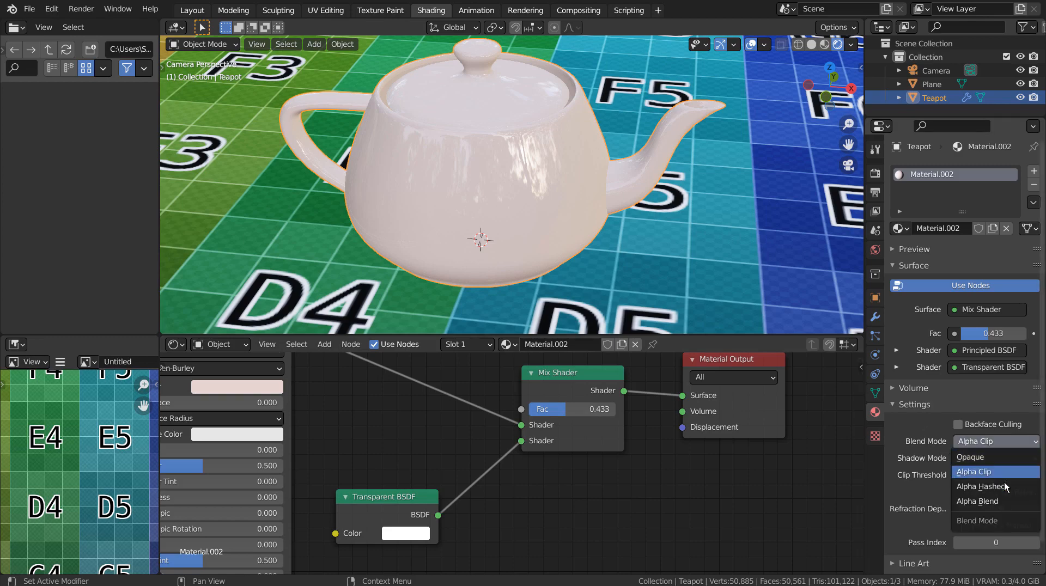
# Choose Alpha Hashed and drag the mix factor to about 0.44 for grainy transparency.
pyautogui.click(981, 486)
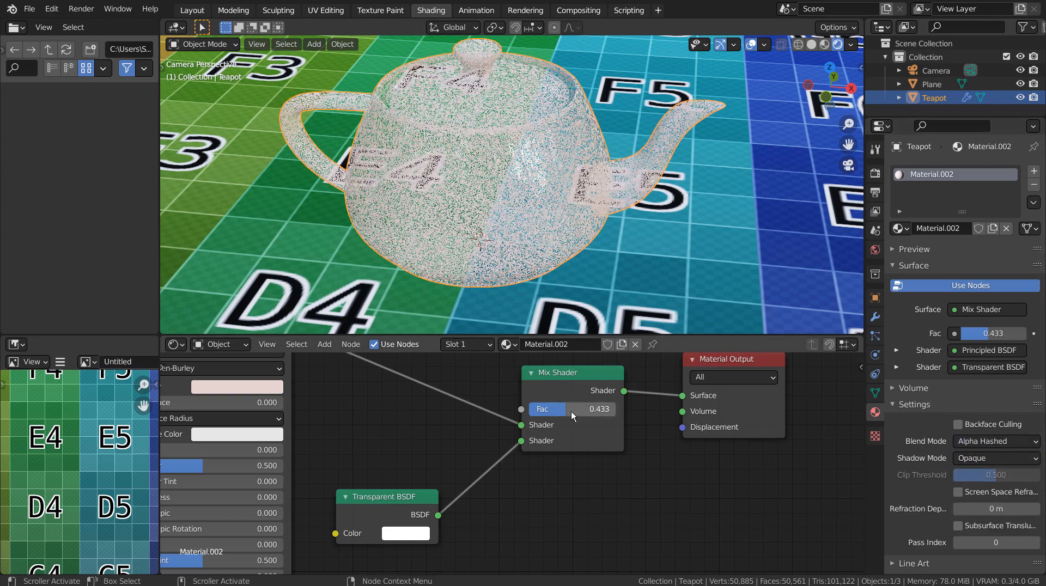
pyautogui.moveTo(572, 409); pyautogui.dragTo(587, 409)
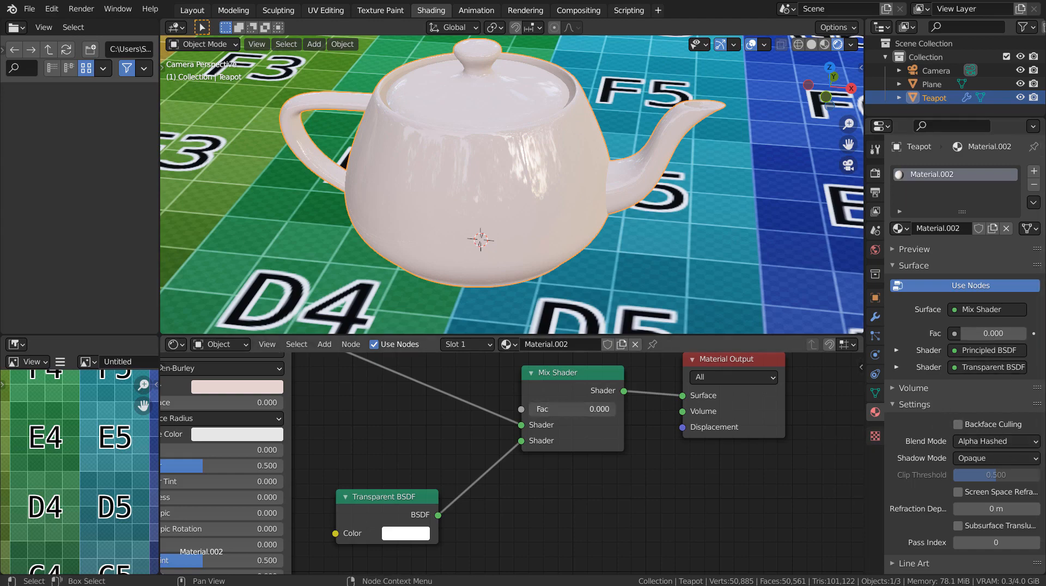
pyautogui.moveTo(571, 409); pyautogui.dragTo(601, 408)
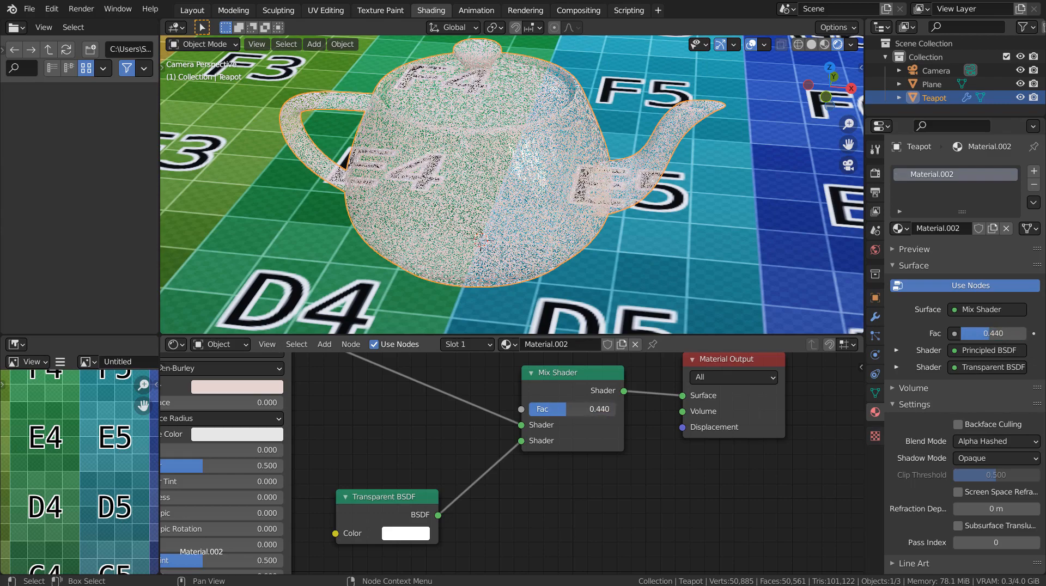
pyautogui.moveTo(571, 409); pyautogui.dragTo(588, 409)
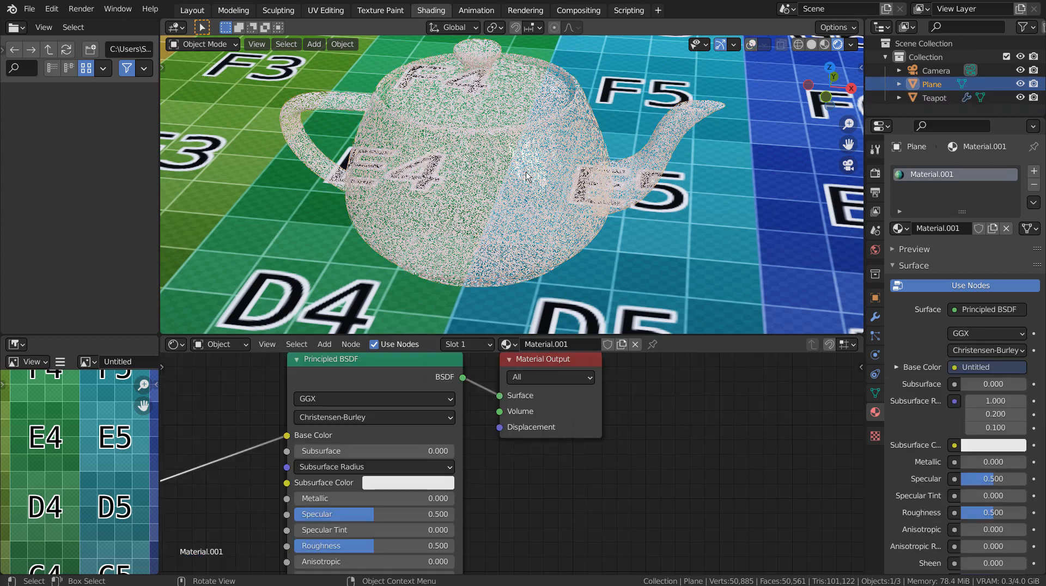
pyautogui.click(931, 98)
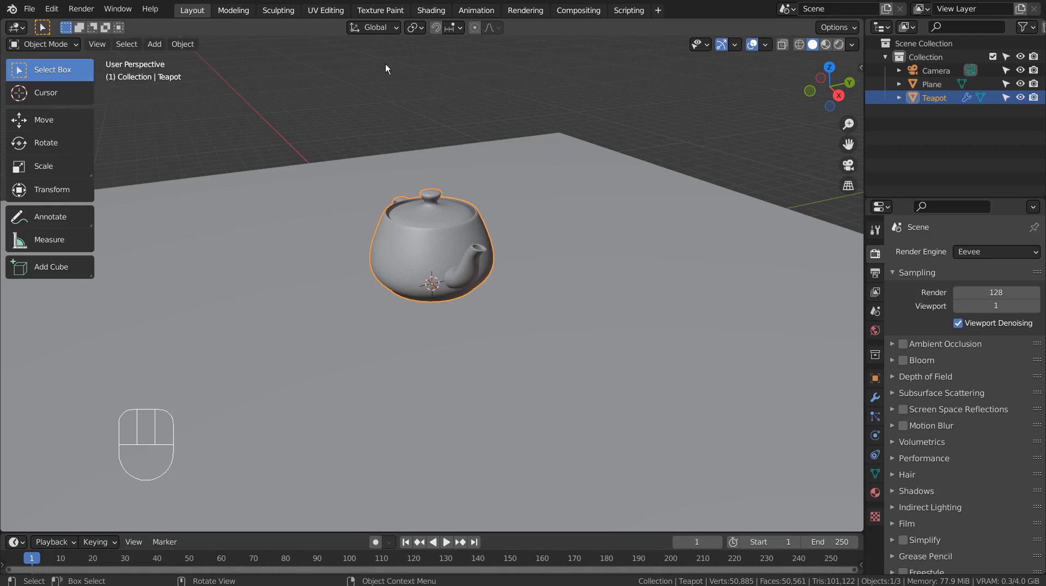
# Change the animation end frame from 250 to 100 in the Layout workspace.
pyautogui.click(431, 10)
pyautogui.write('100')
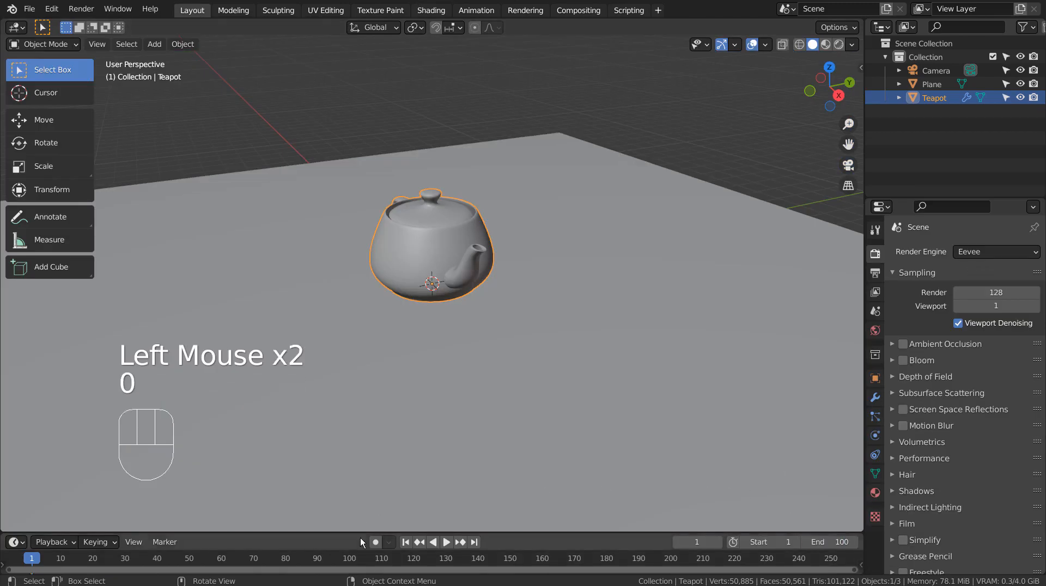
# Set the animation end to frame 100 and move the playhead to frame 50.
pyautogui.click(474, 542)
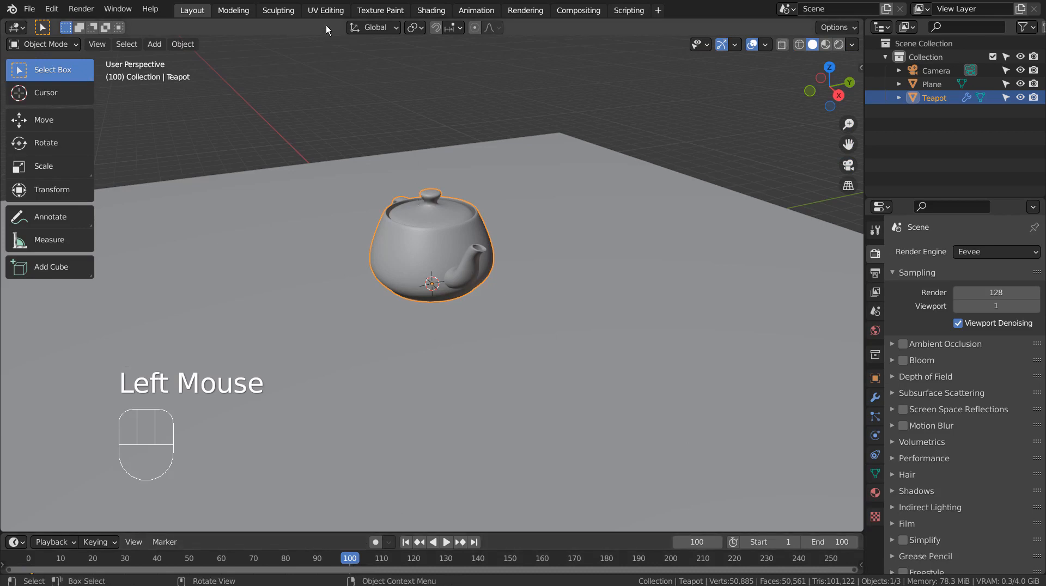
pyautogui.click(431, 10)
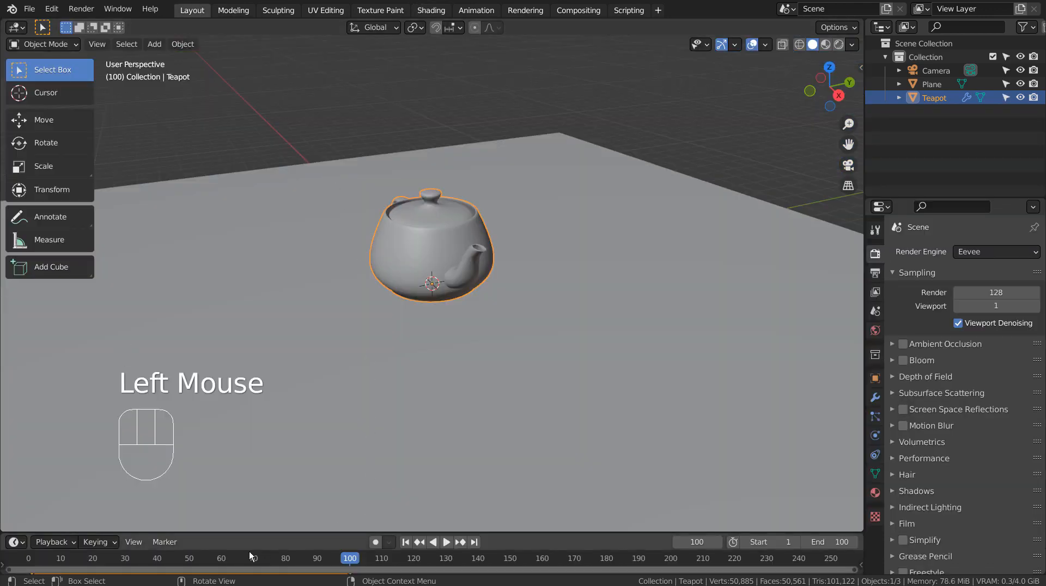
pyautogui.click(189, 558)
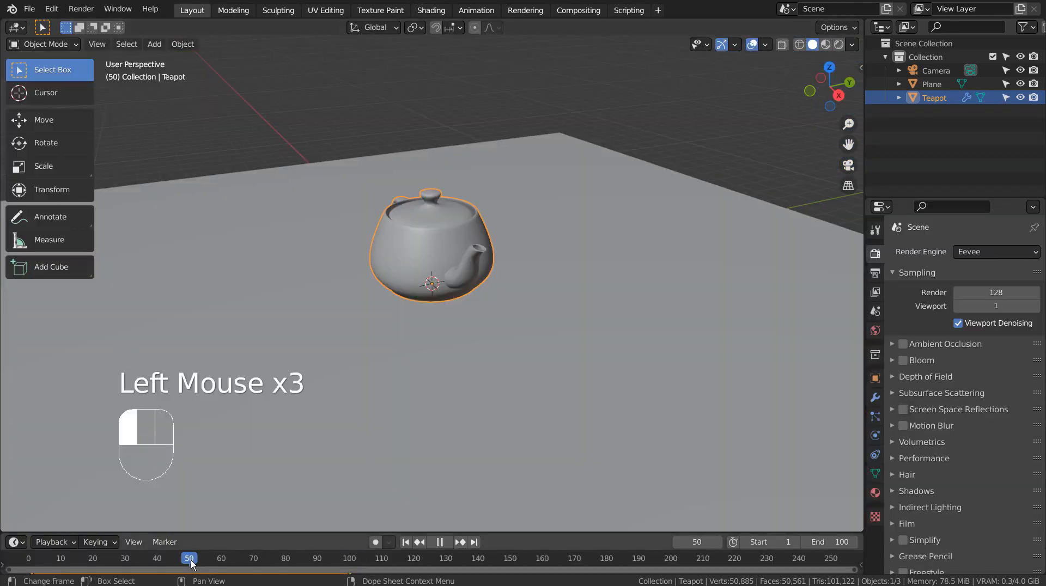
# Raise the Mix Shader Fac to 1.000 at frame 50 so the teapot disappears.
pyautogui.click(431, 10)
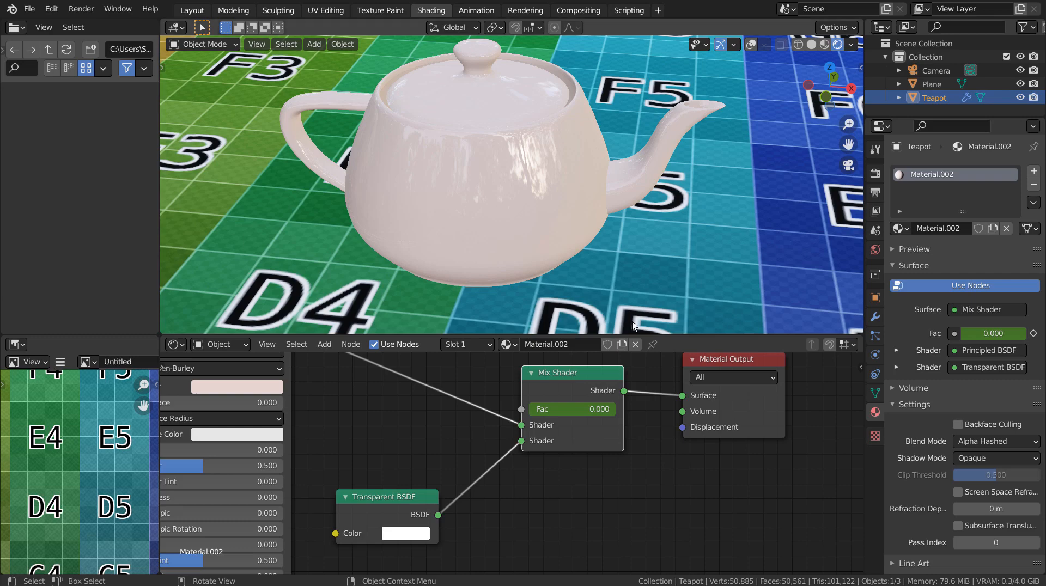
pyautogui.moveTo(571, 408); pyautogui.dragTo(607, 409)
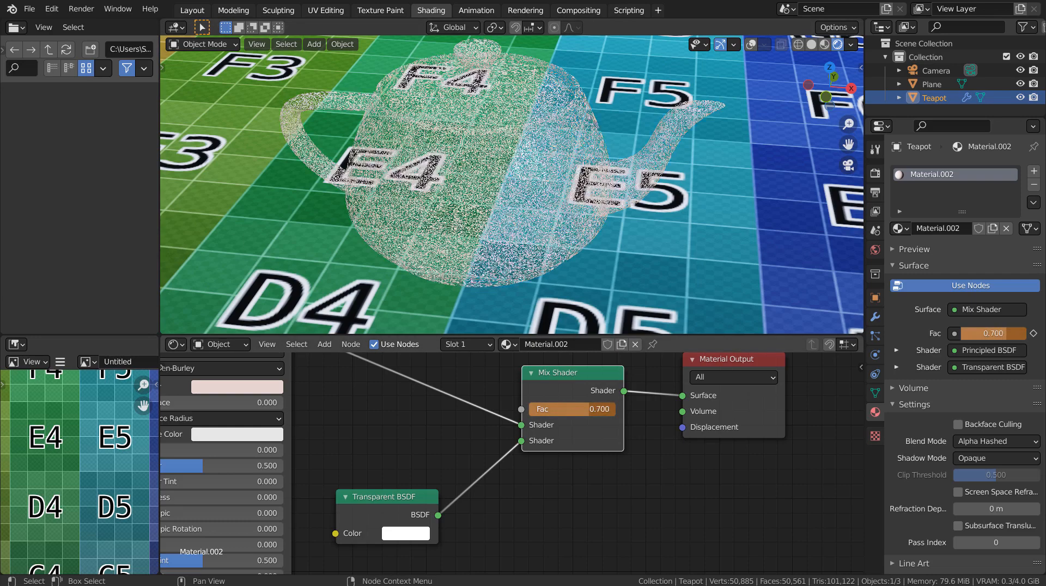
pyautogui.moveTo(571, 408); pyautogui.dragTo(617, 408)
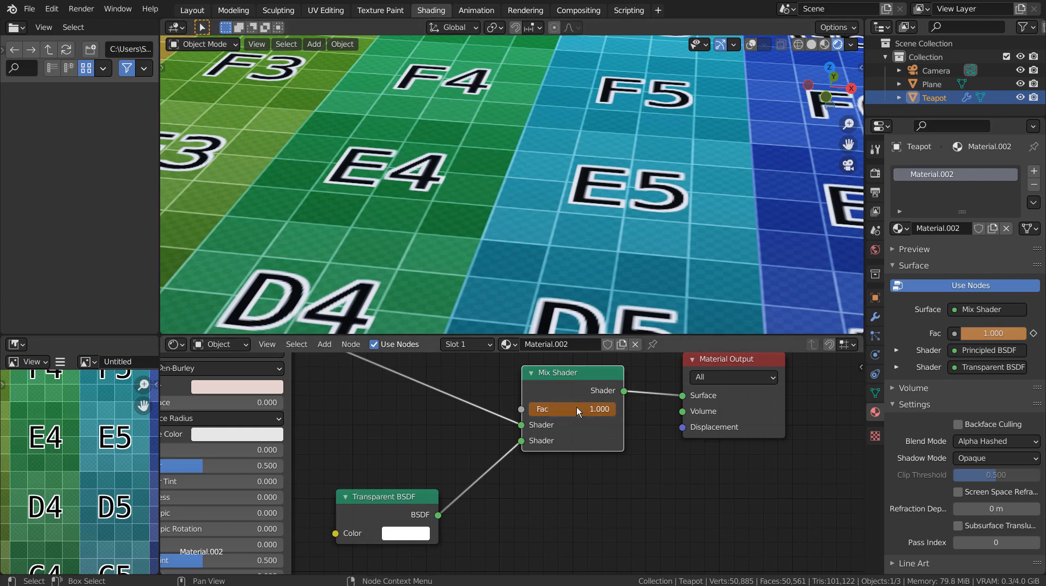
pyautogui.click(192, 10)
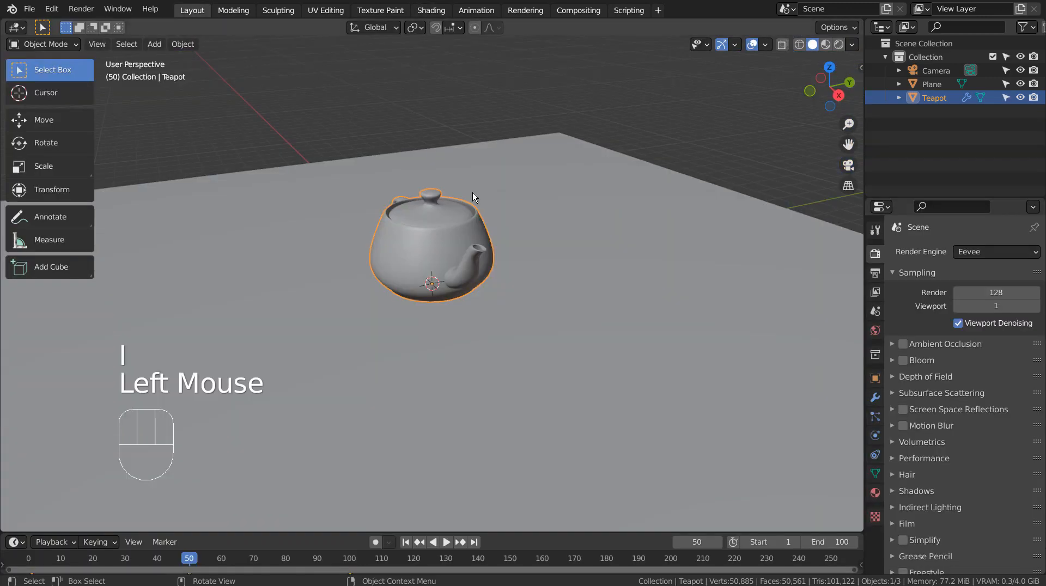
# View through the camera and jump back to frame 1 to see the teapot reappear.
pyautogui.press('KP_0')
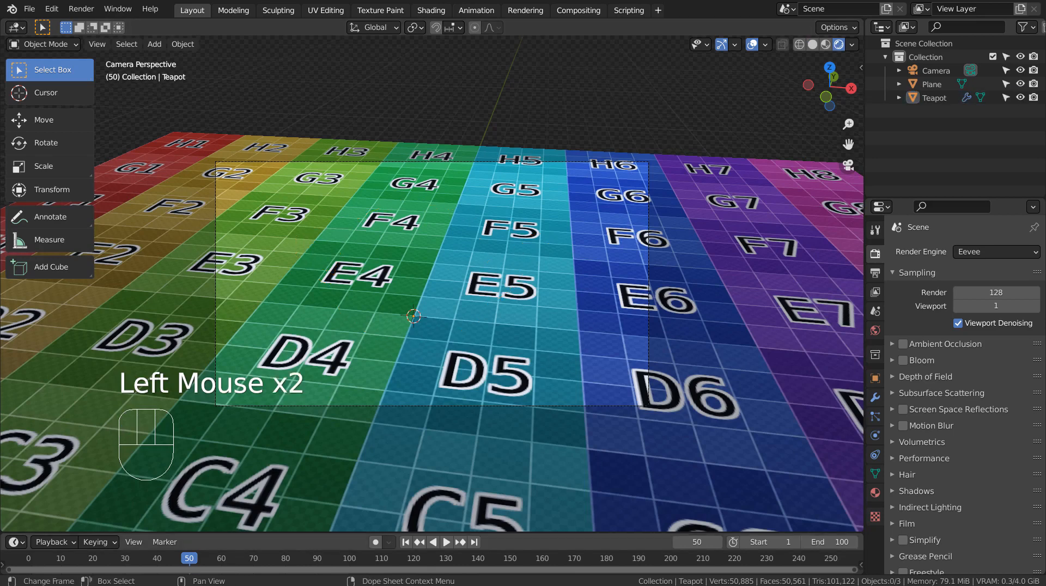
pyautogui.click(405, 542)
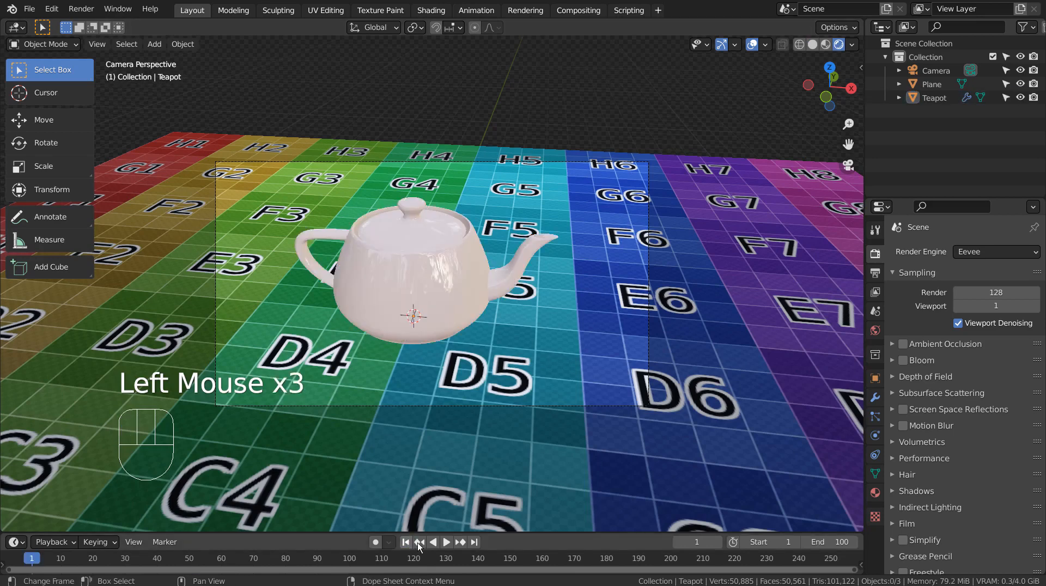